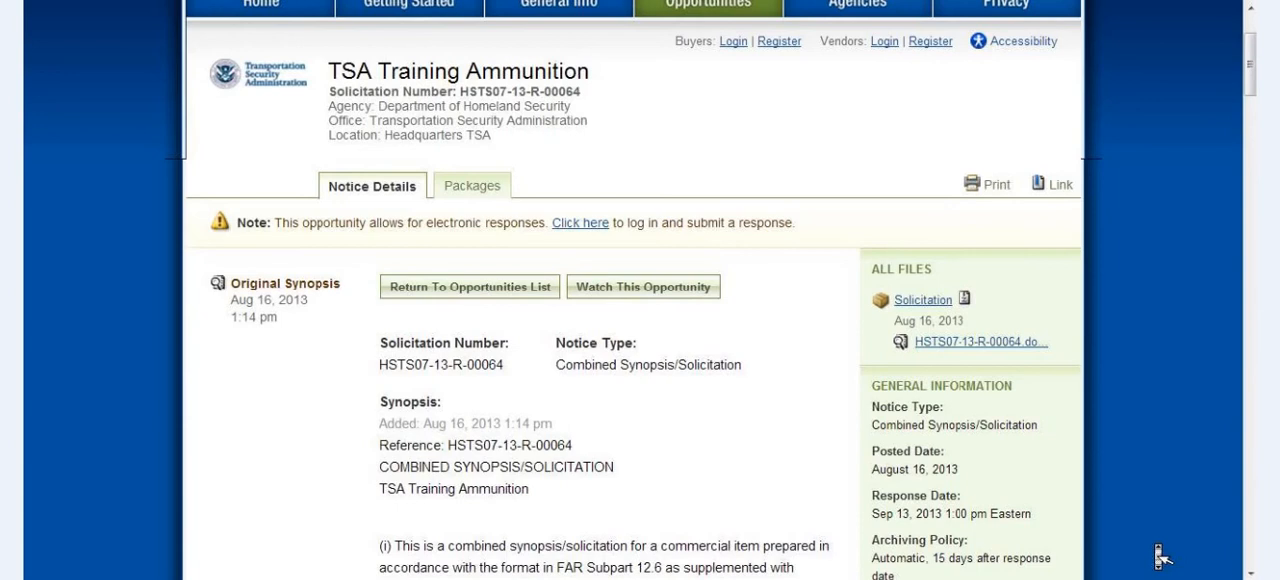
mouse_move(968, 524)
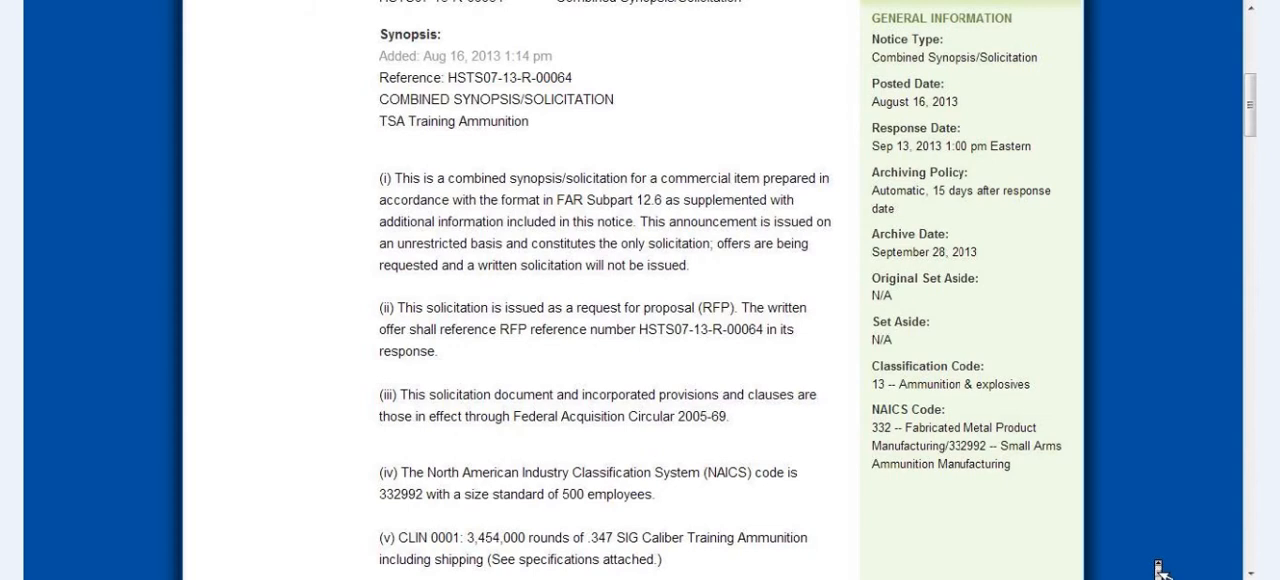
mouse_move(528, 548)
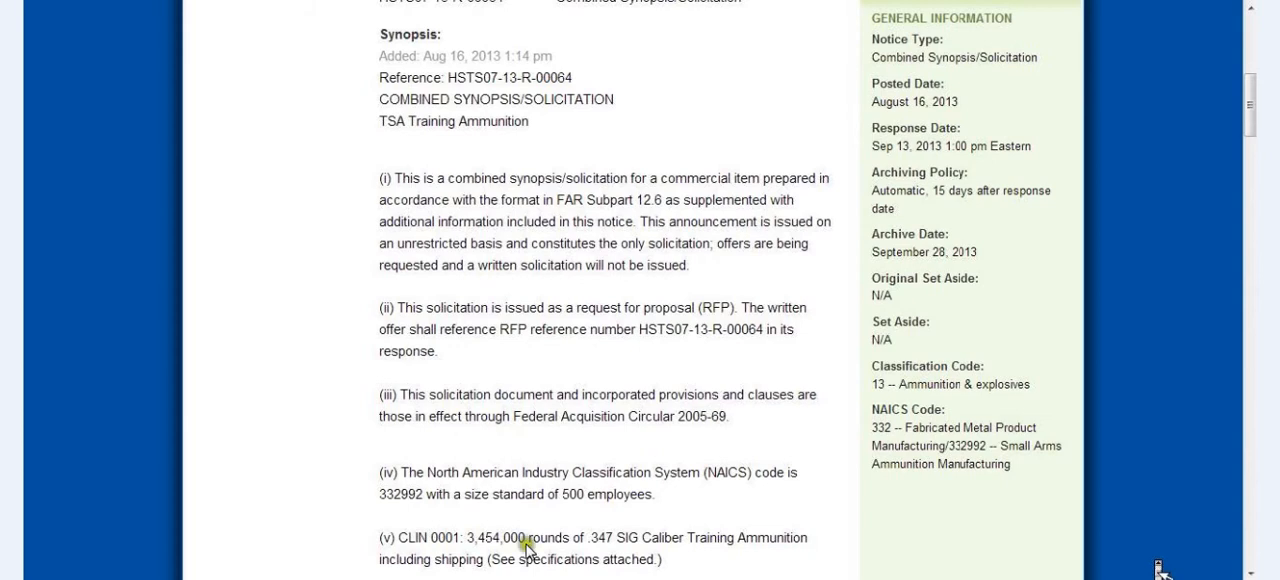
mouse_move(472, 544)
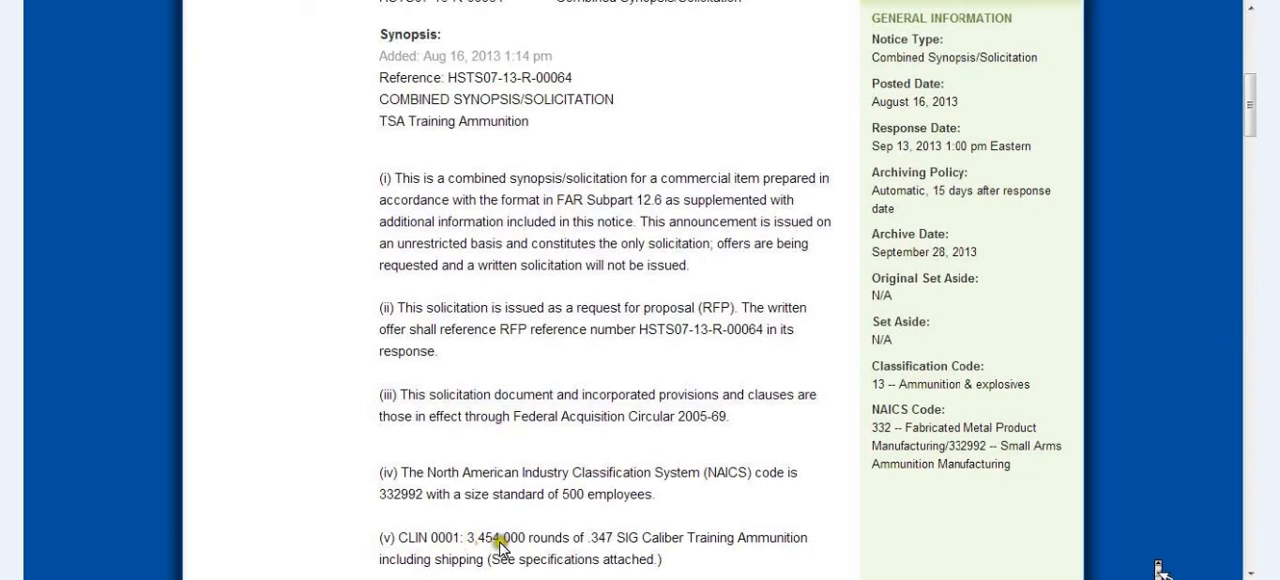
mouse_move(518, 548)
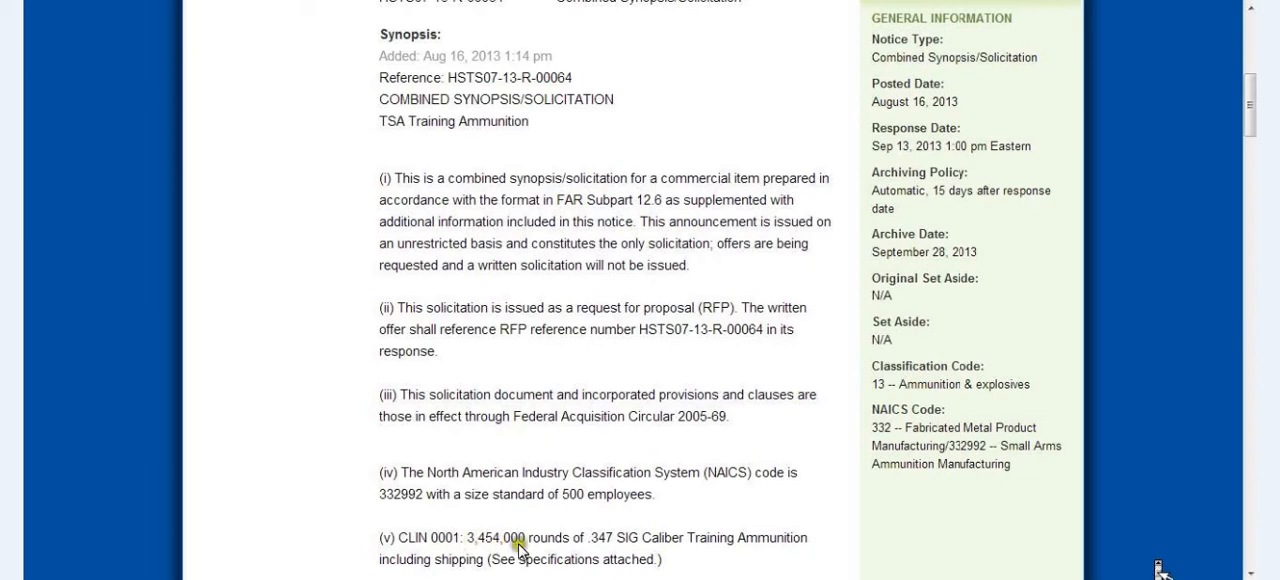
mouse_move(524, 548)
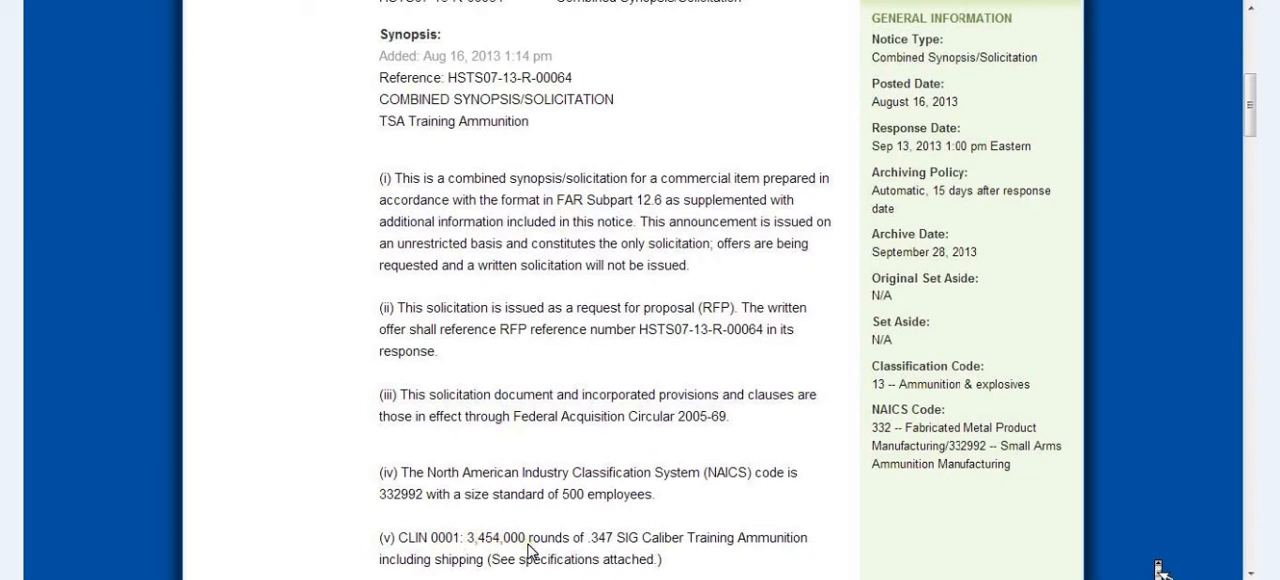
mouse_move(604, 548)
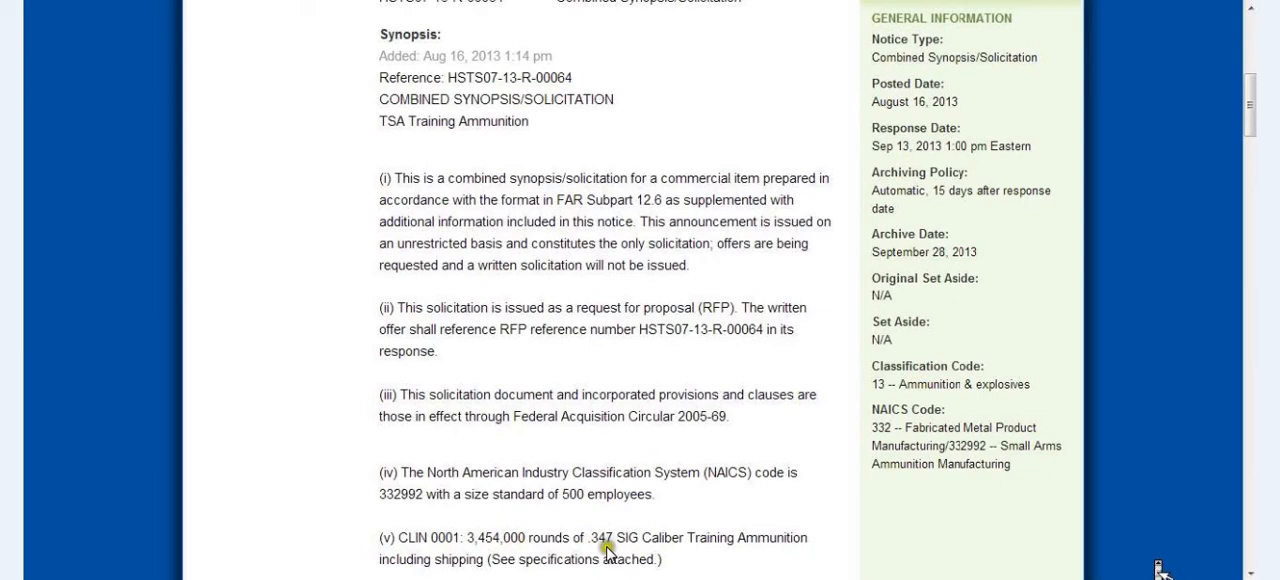
mouse_move(606, 550)
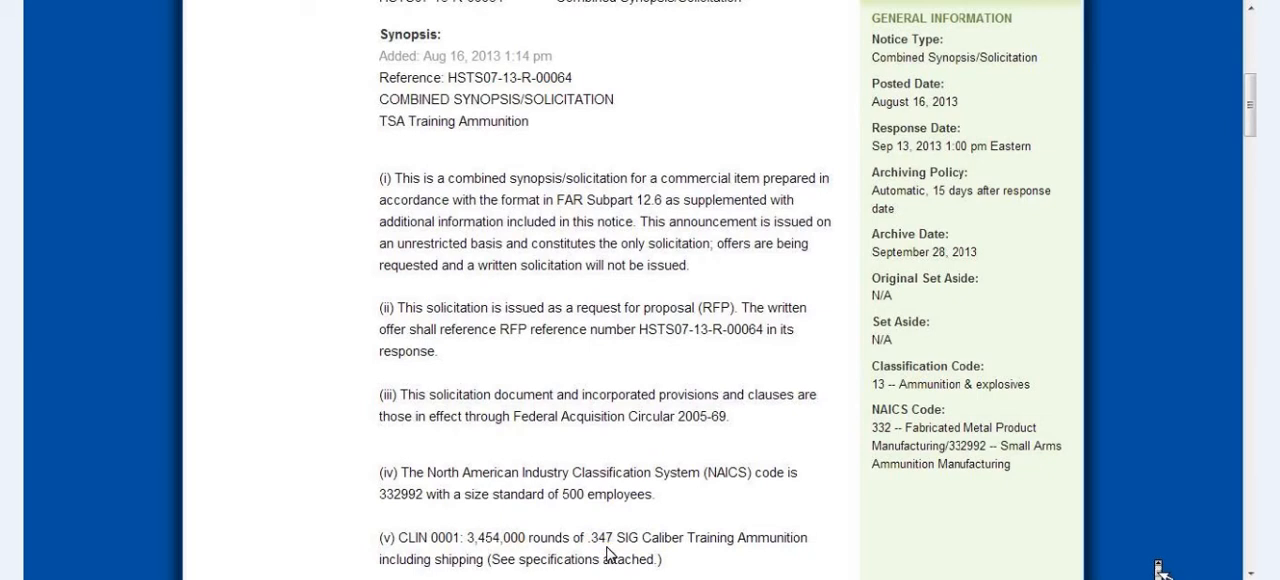
mouse_move(768, 552)
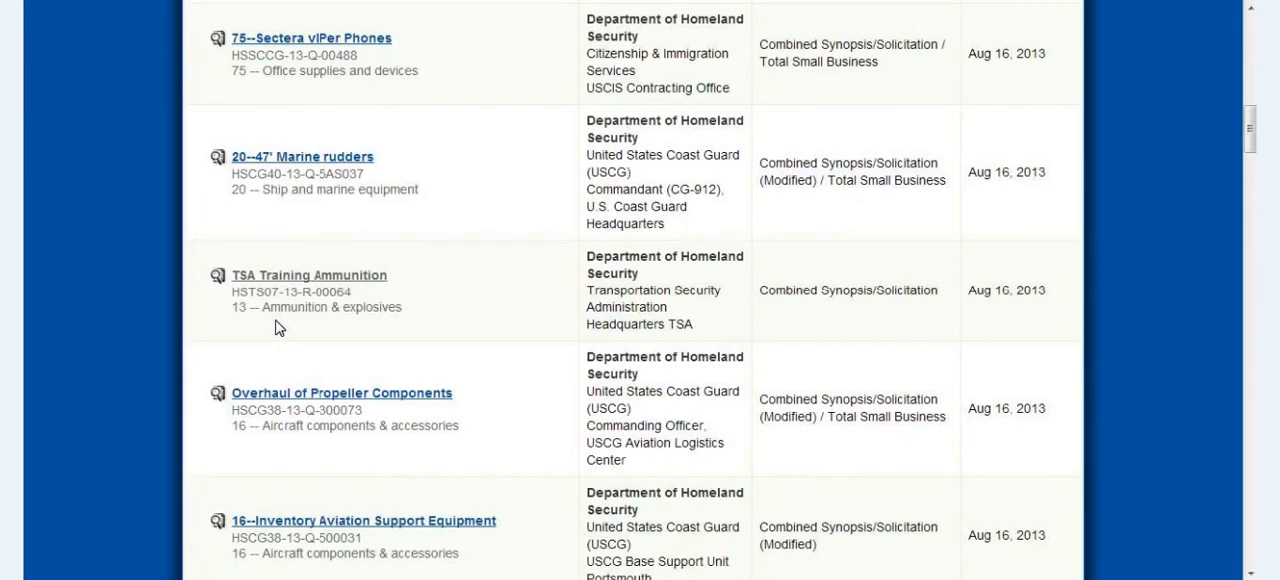
mouse_move(880, 558)
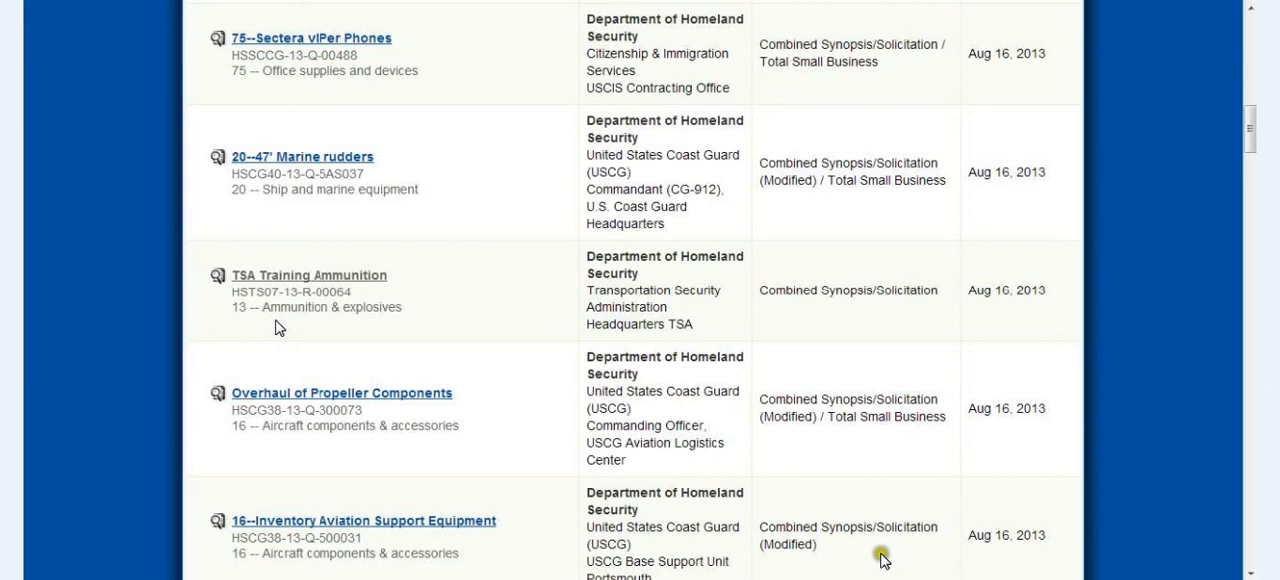
mouse_move(1168, 476)
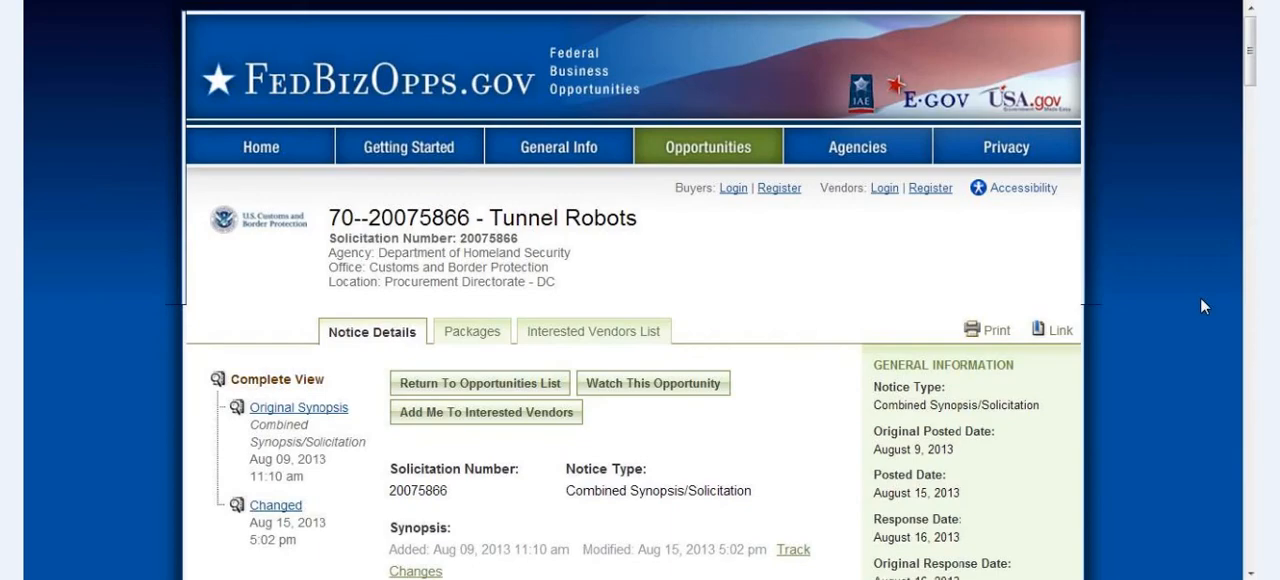
mouse_move(1180, 484)
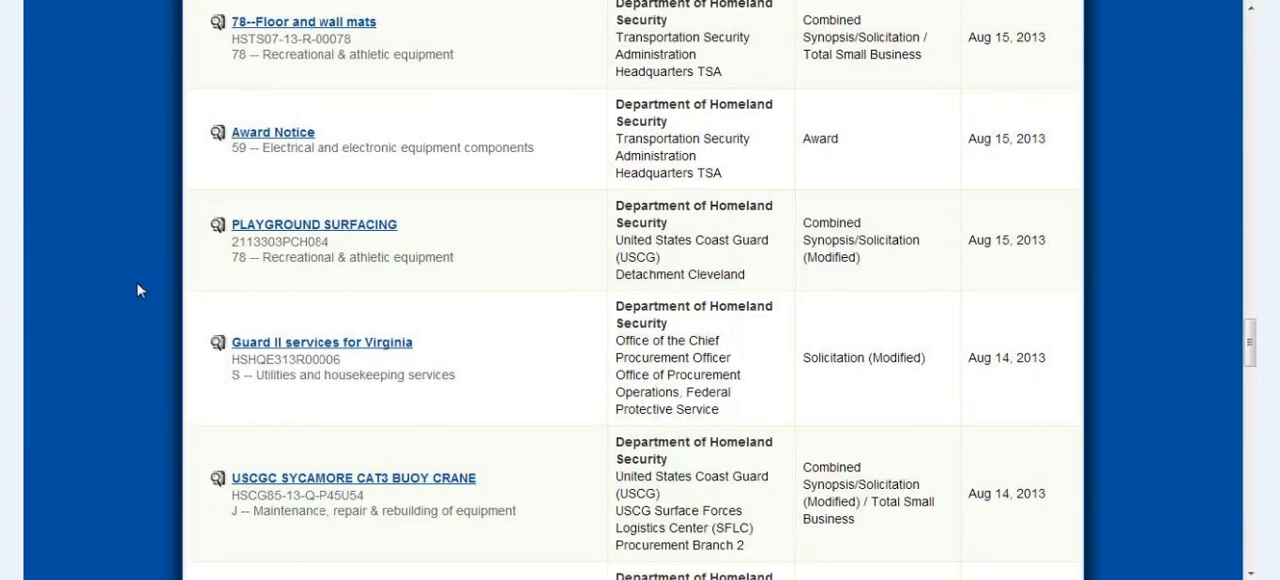
- Scroll the Homeland Security list past the Aug 15 and Aug 14 postings to the Aug 13 Coast Guard gate replacement notices
scroll("down", 3)
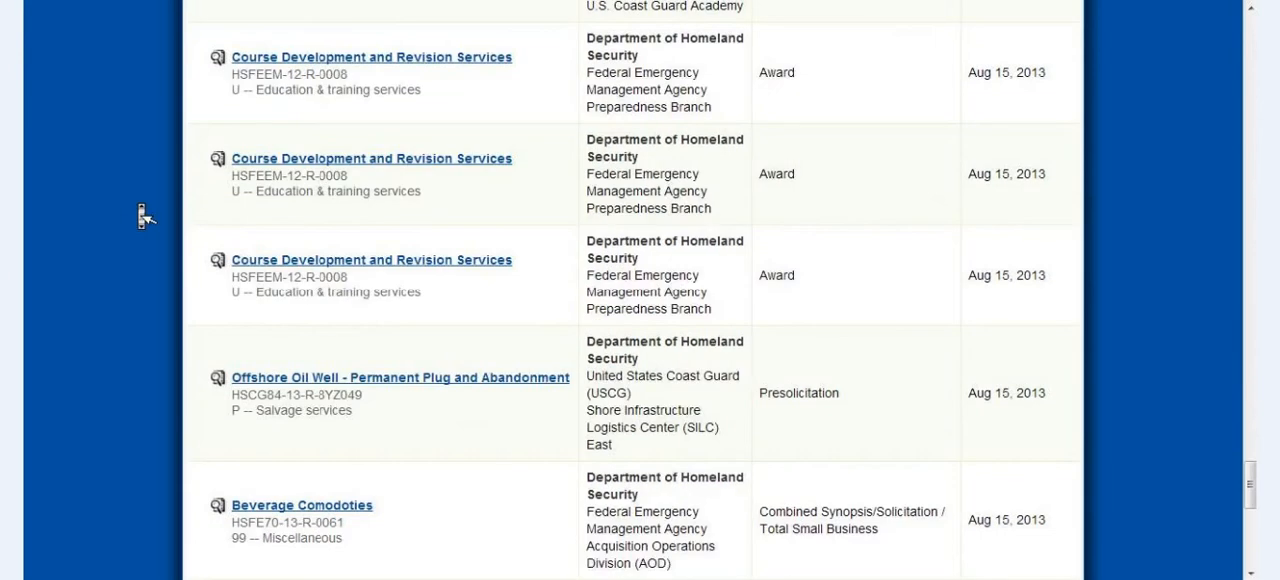
mouse_move(288, 378)
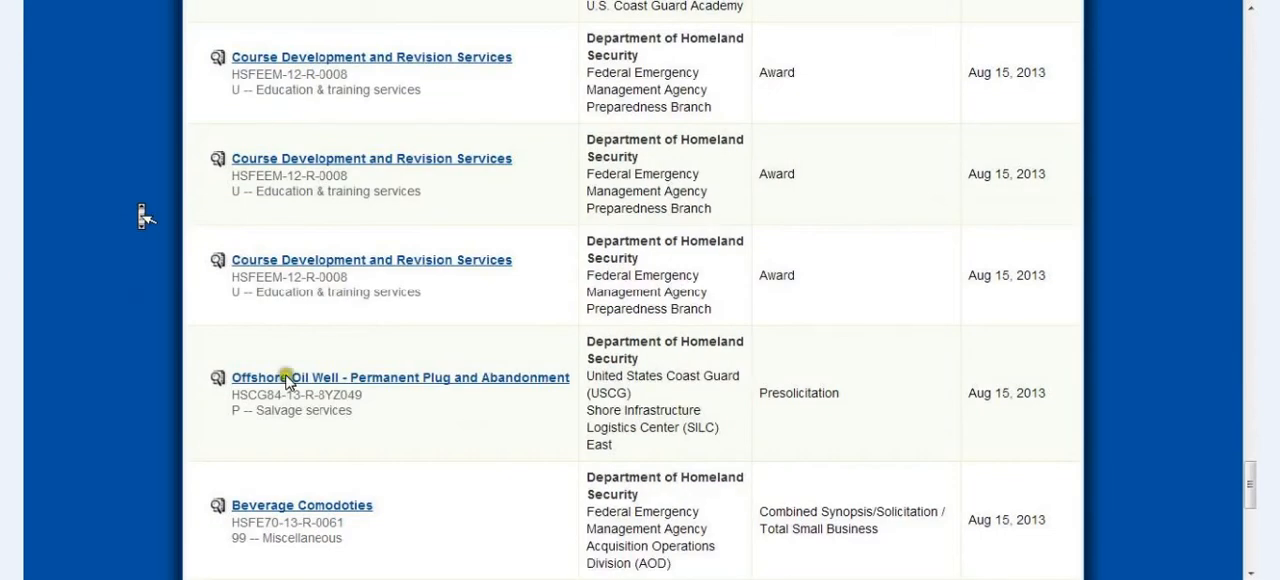
mouse_move(340, 388)
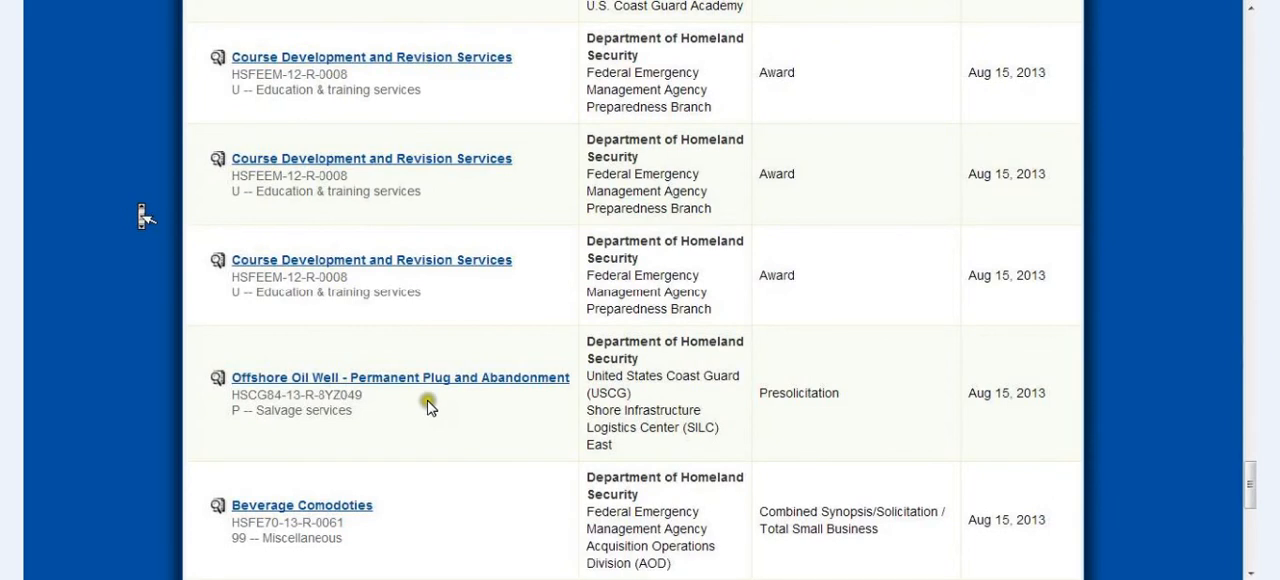
mouse_move(460, 404)
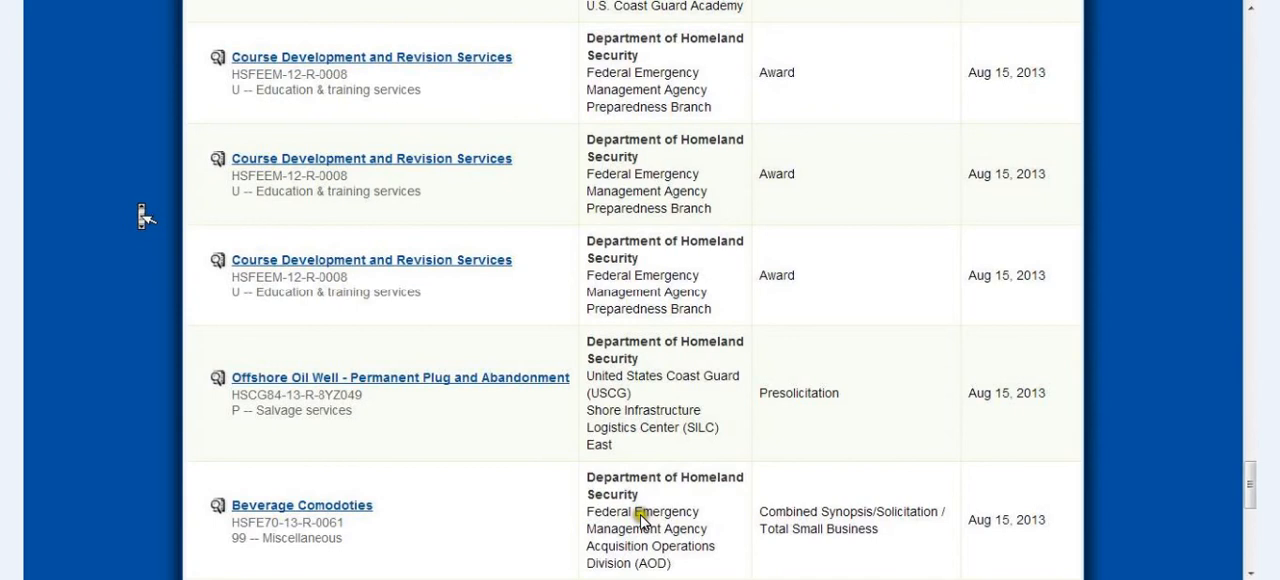
scroll("down", 3)
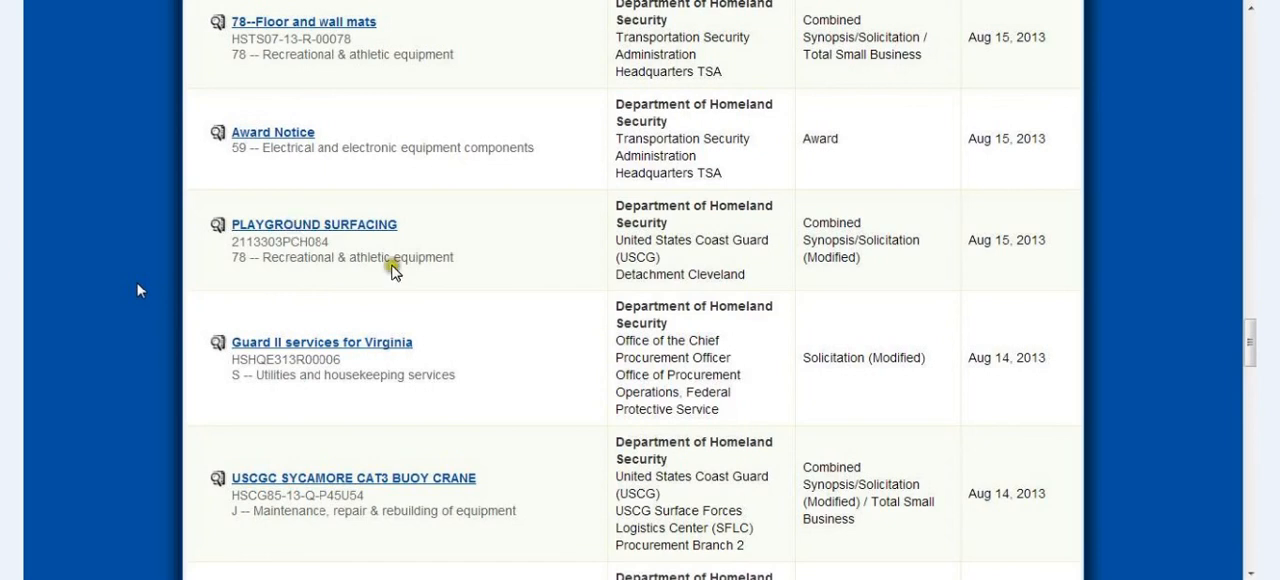
mouse_move(460, 298)
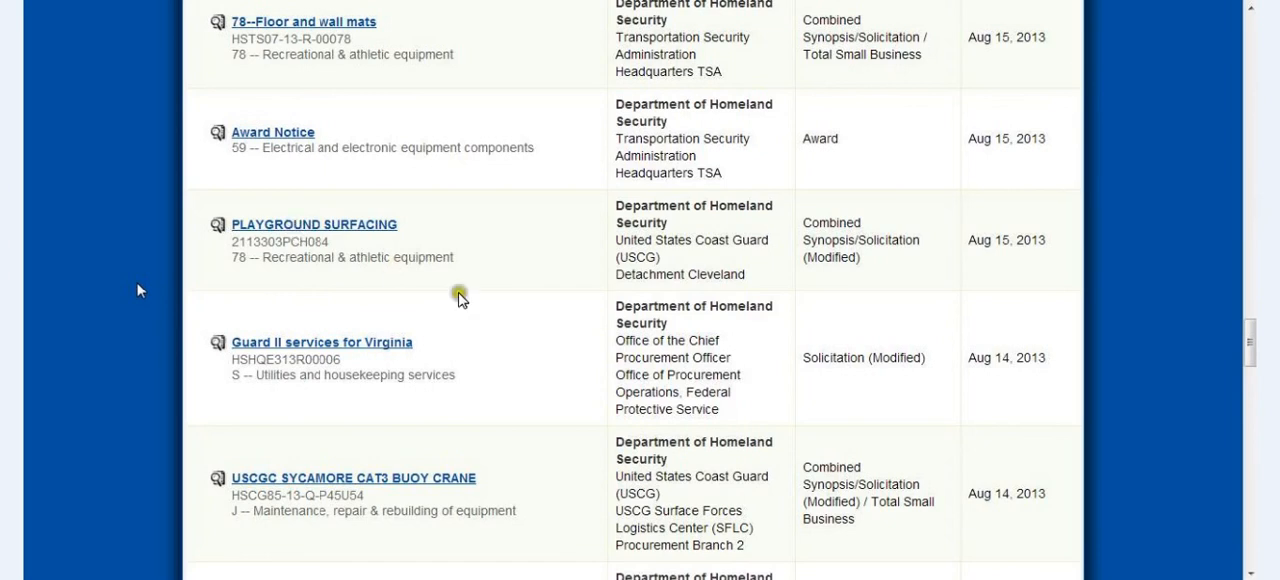
mouse_move(476, 168)
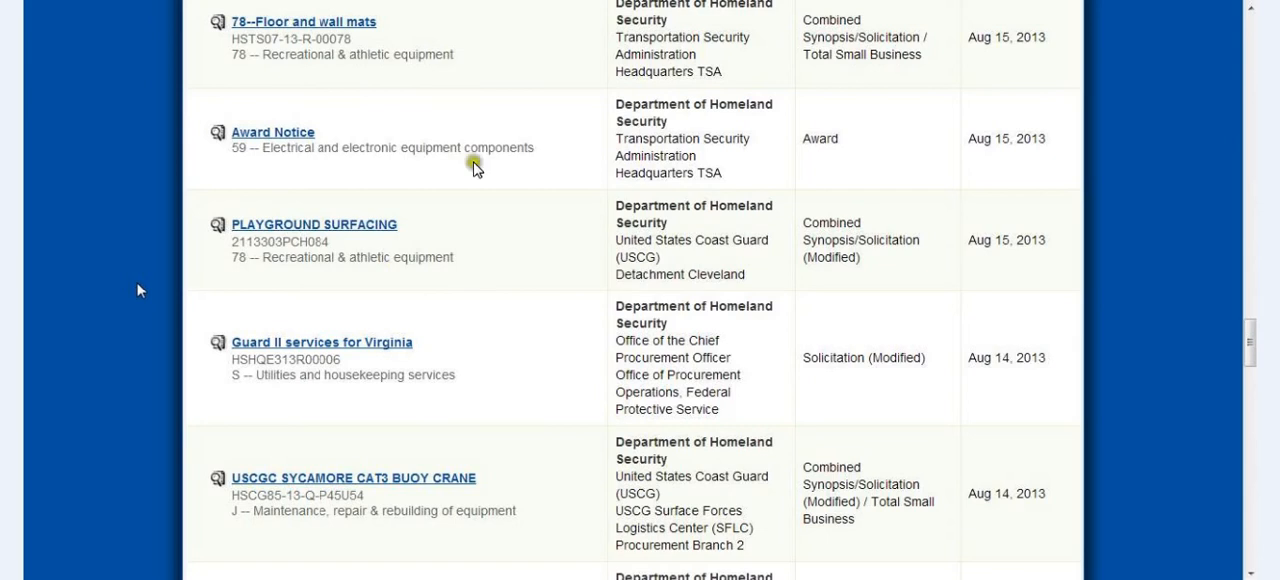
mouse_move(584, 552)
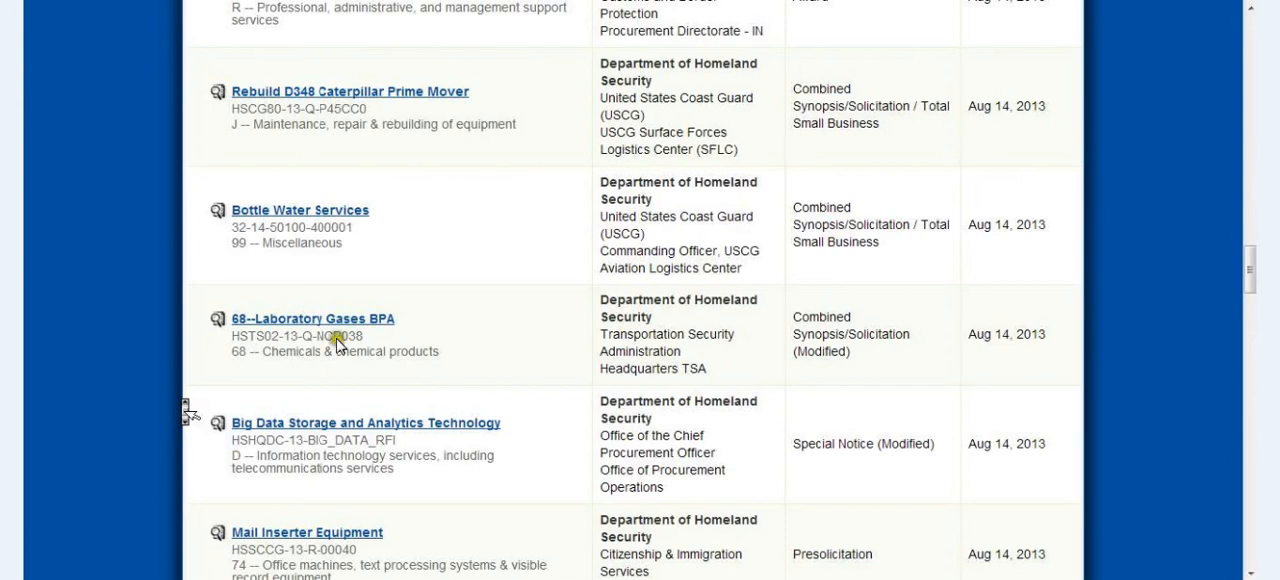
mouse_move(488, 392)
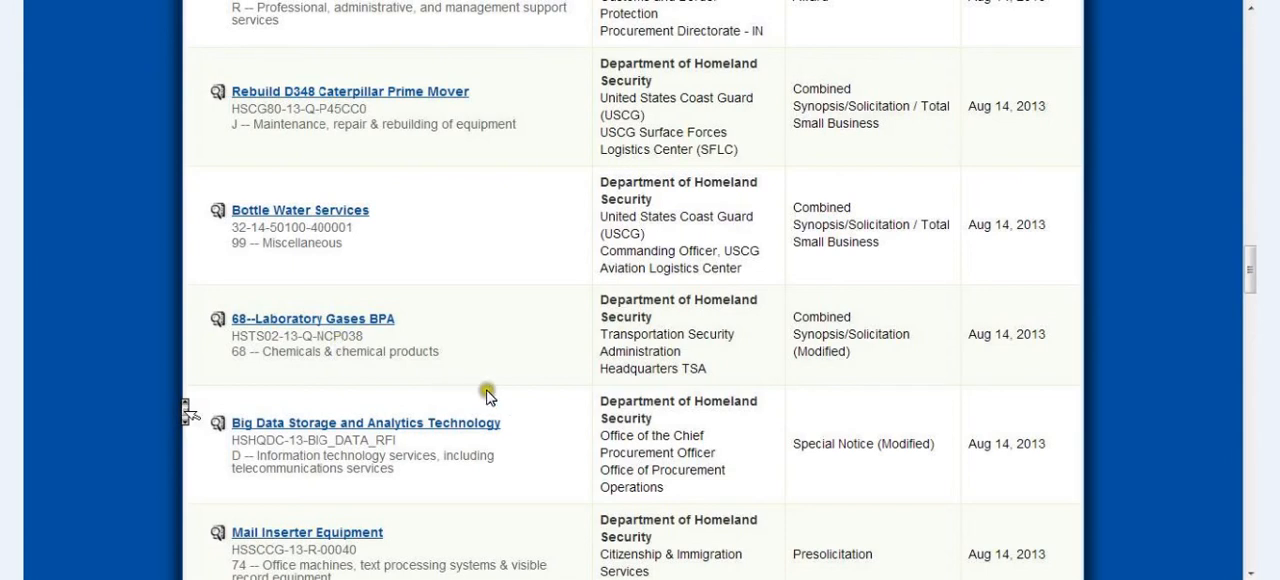
mouse_move(478, 496)
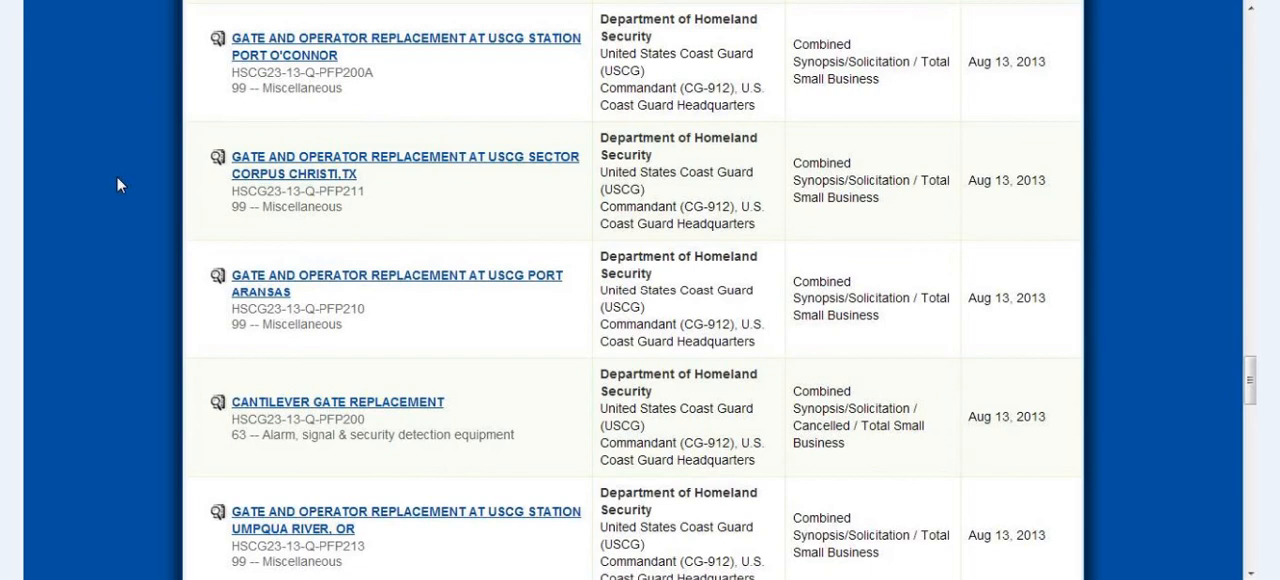
scroll("down", 3)
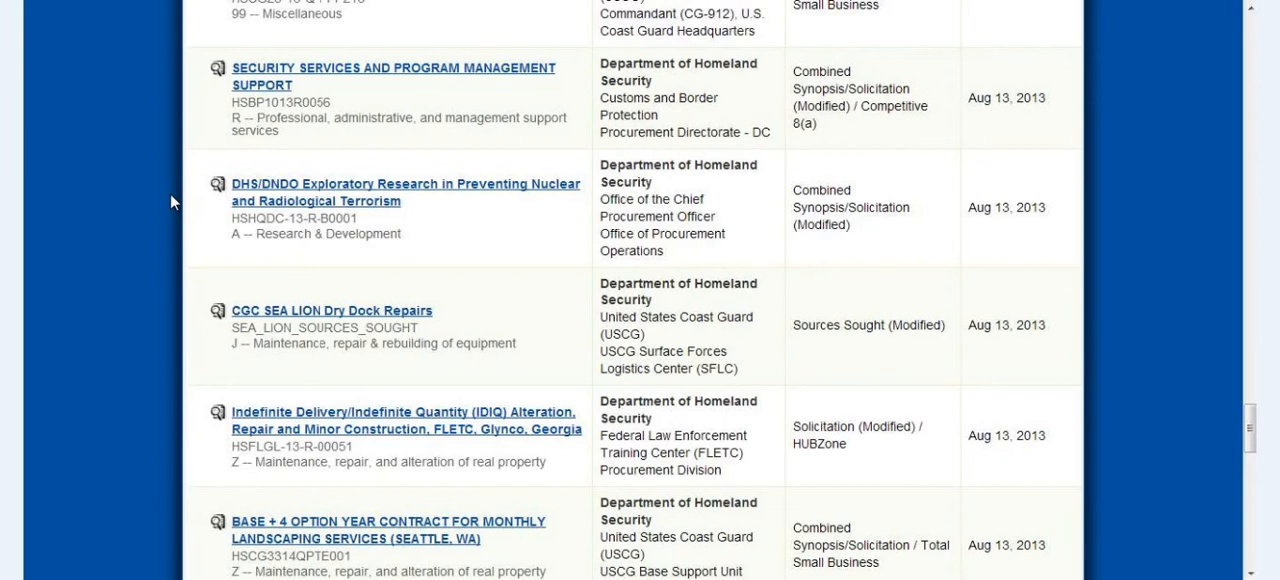
- Go to the next results page and scroll toward the Facility Support Services FEMA Region 10 listing
left_click(404, 420)
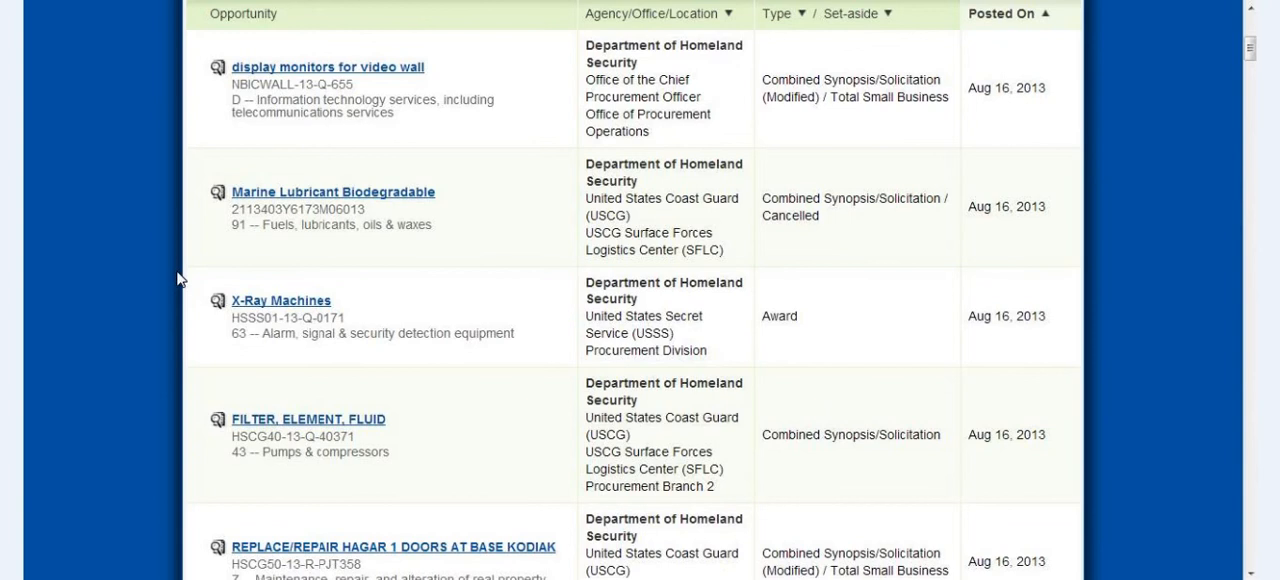
scroll("down", 3)
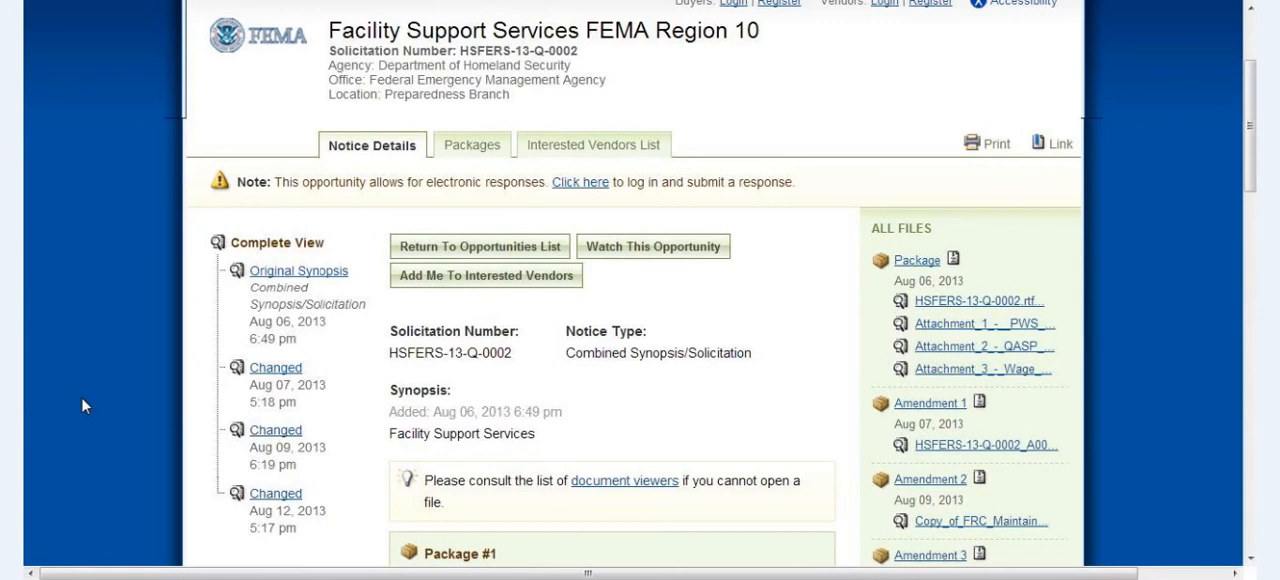
left_click(480, 246)
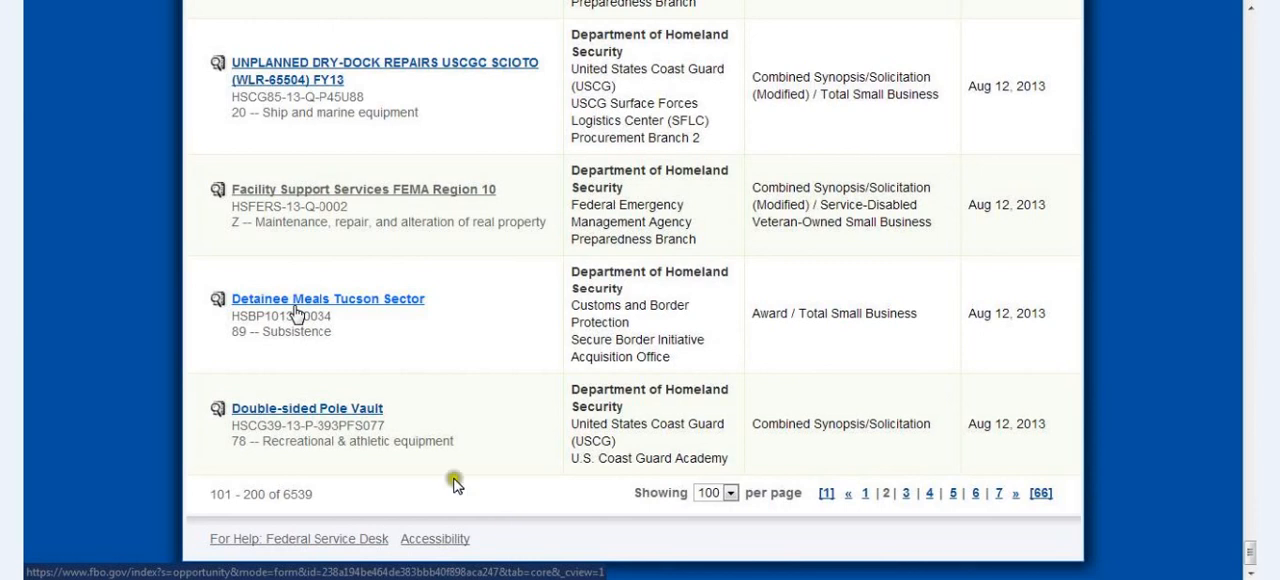
mouse_move(490, 492)
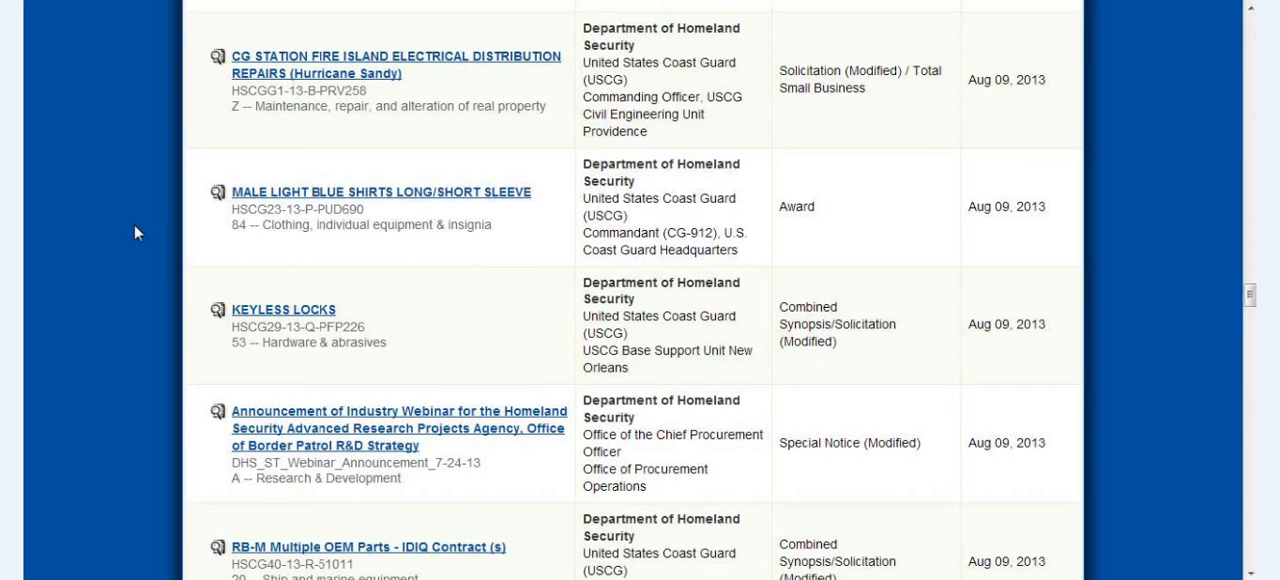
- Scroll the listings toward the page numbers for results 301–400 of 6539
scroll("down", 3)
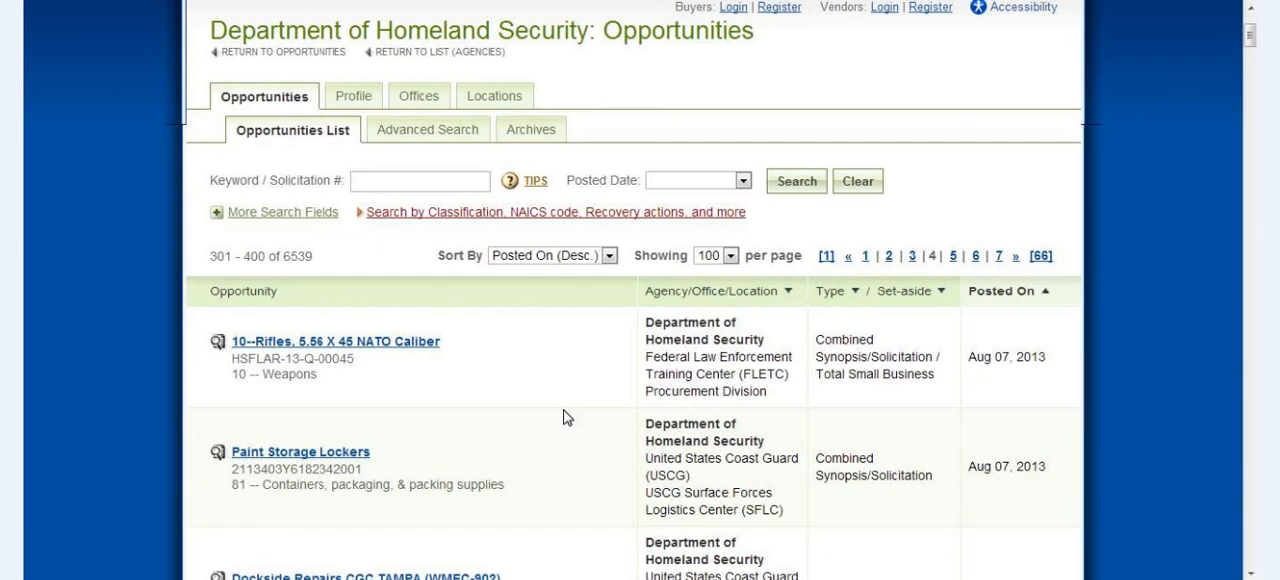
- Scroll down through the early August postings to late-July 2013 notices such as Firing Range Services and Linear Radiation Monitors
scroll("down", 3)
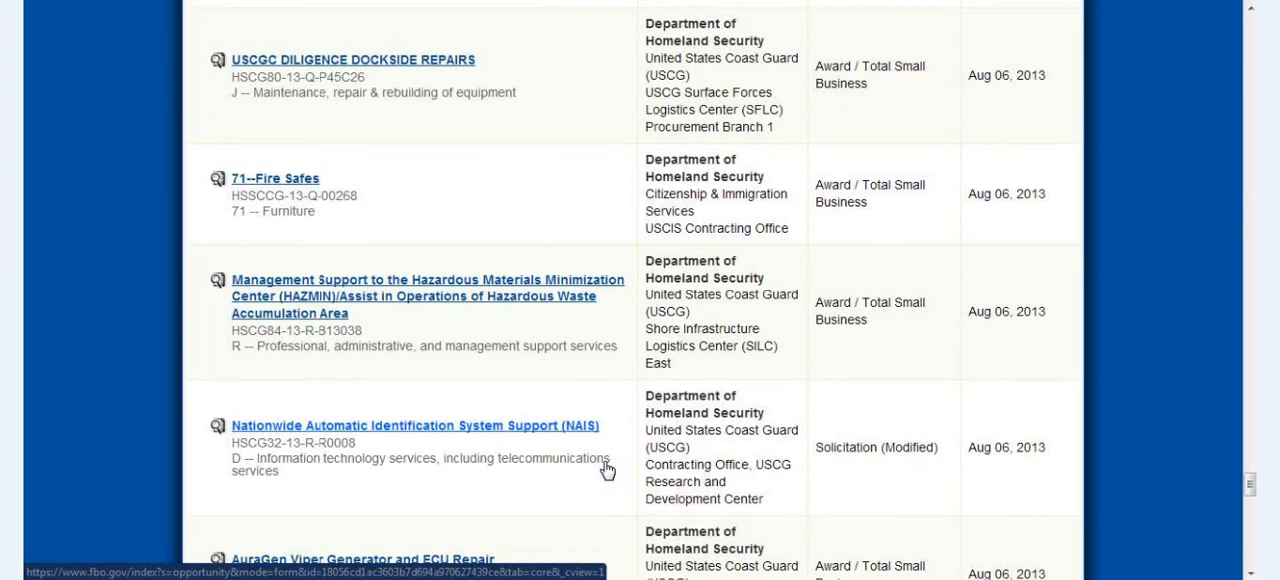
scroll("down", 3)
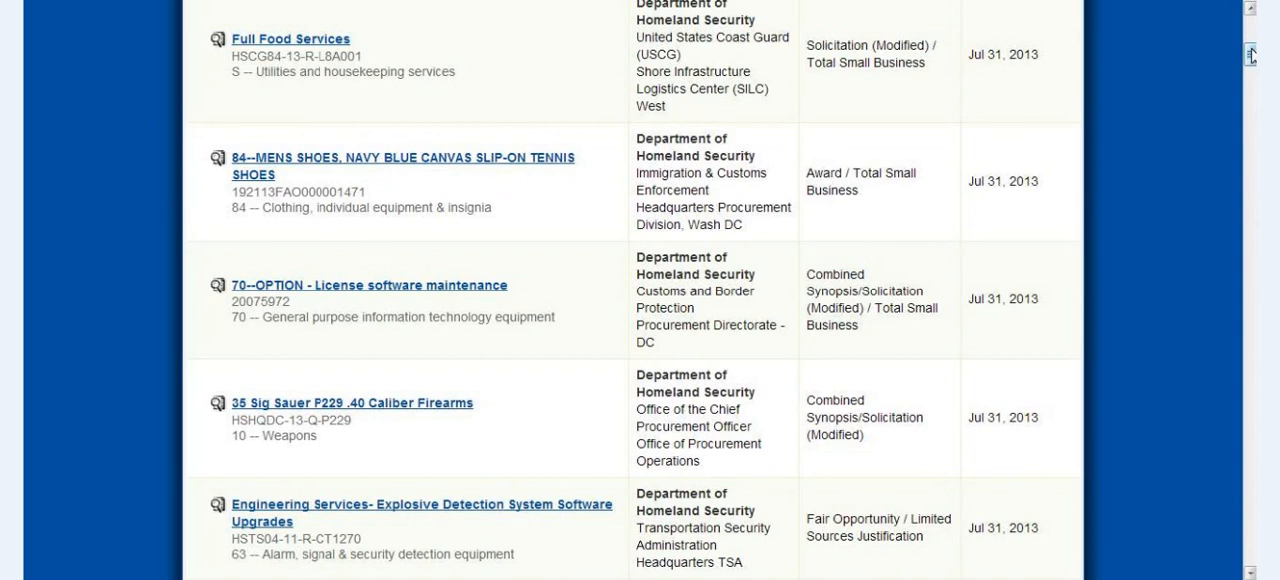
scroll("down", 3)
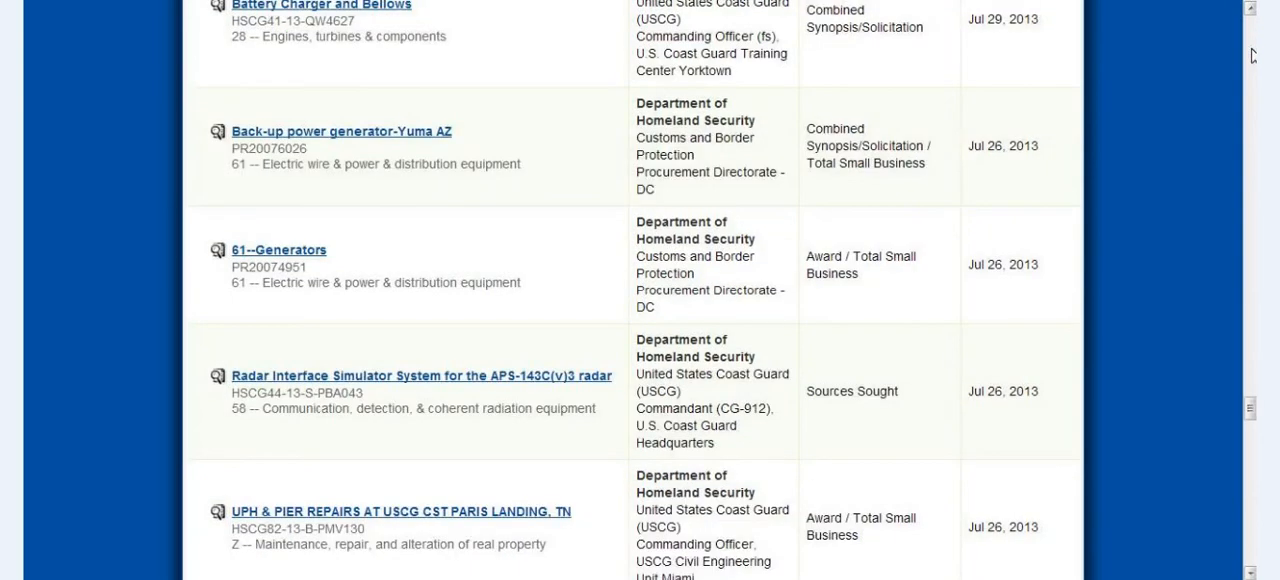
scroll("down", 3)
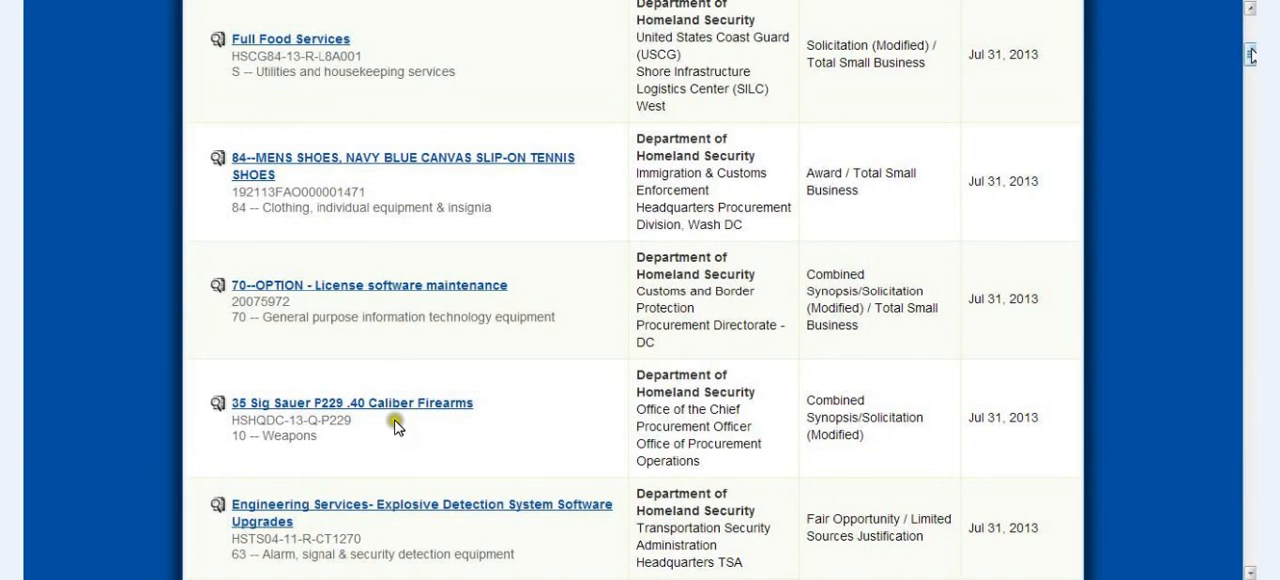
mouse_move(500, 444)
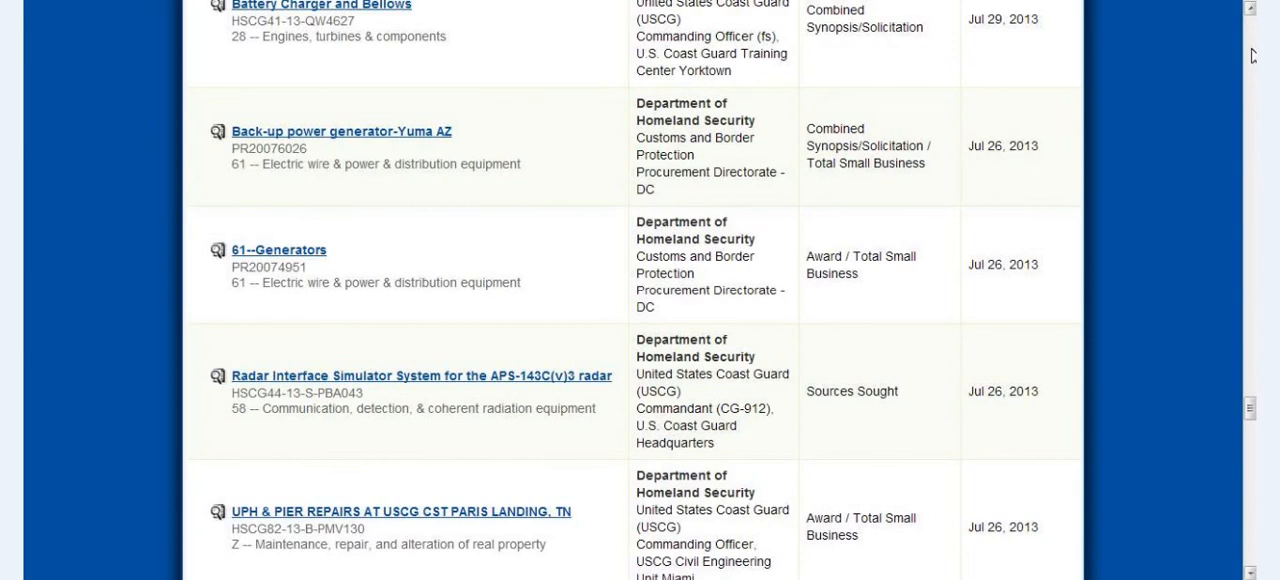
scroll("down", 3)
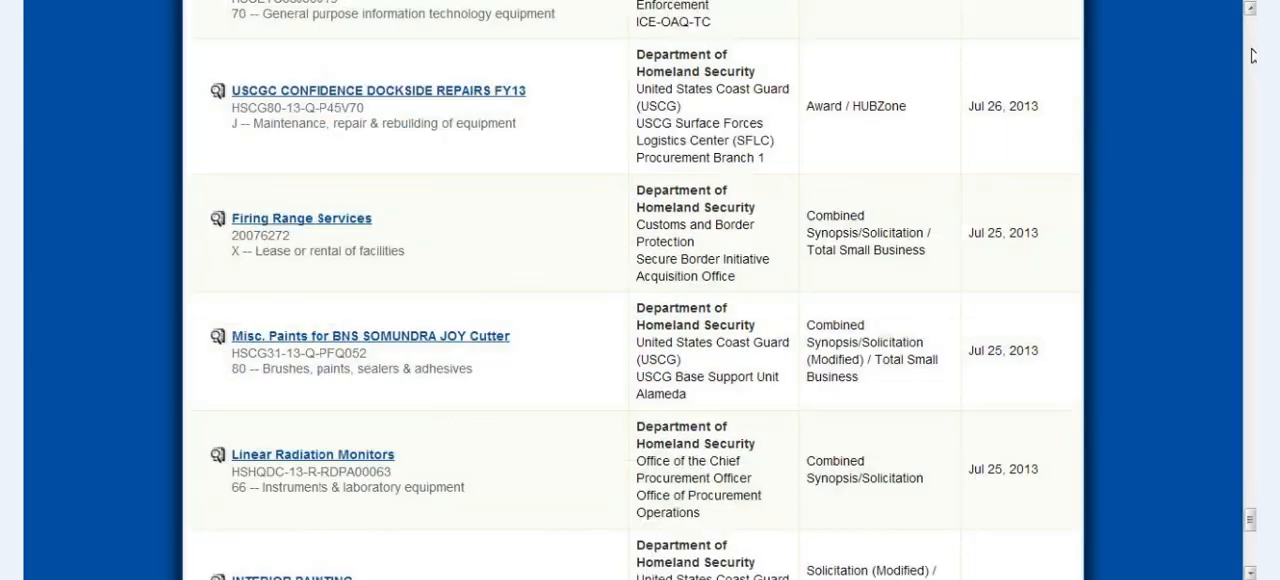